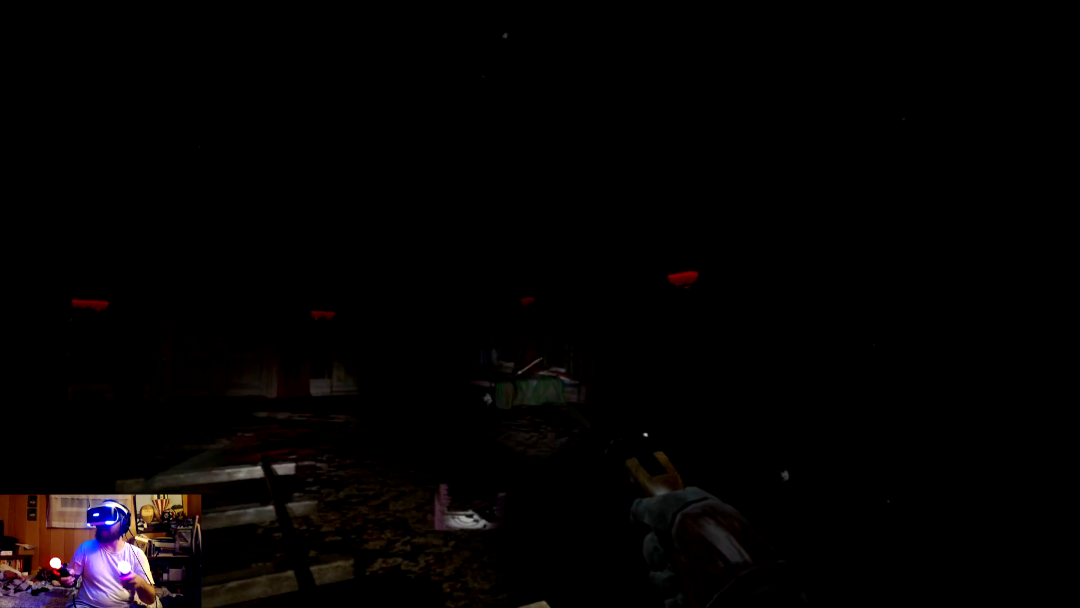
mouse_move(540, 304)
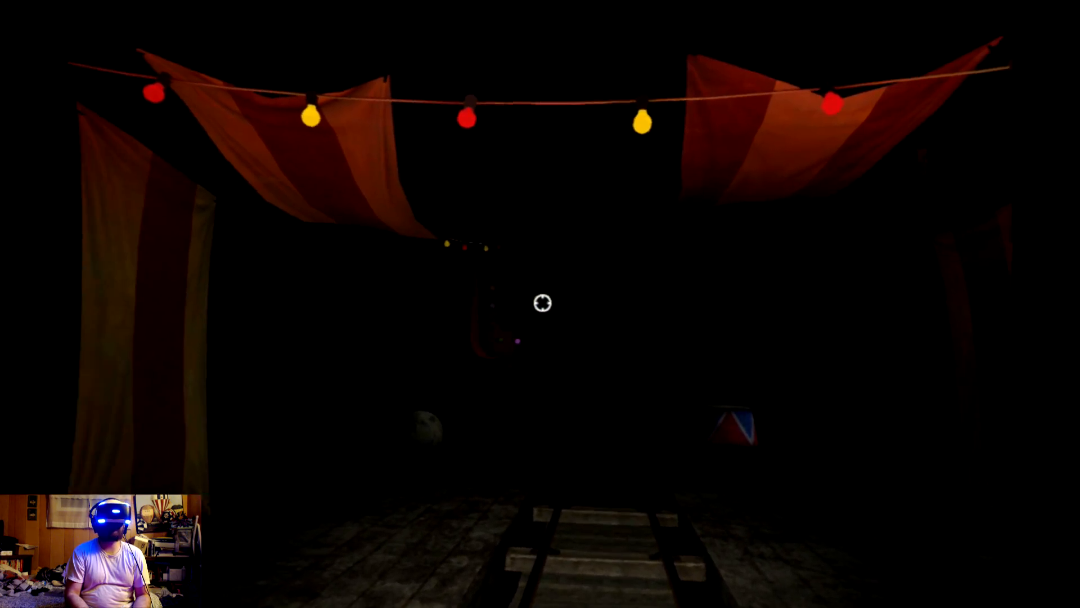
mouse_move(540, 304)
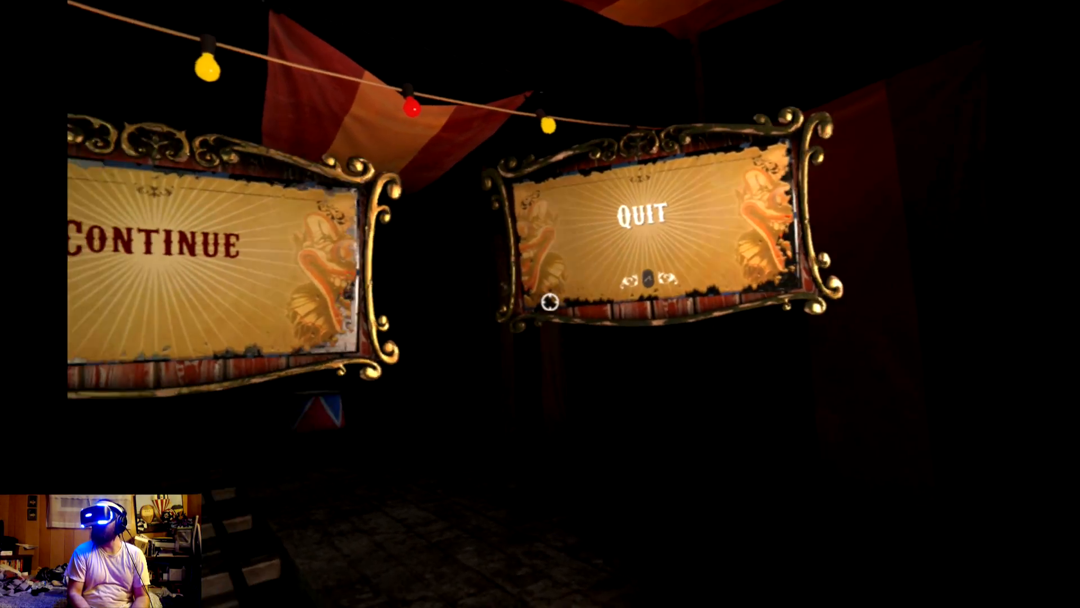
left_click(642, 213)
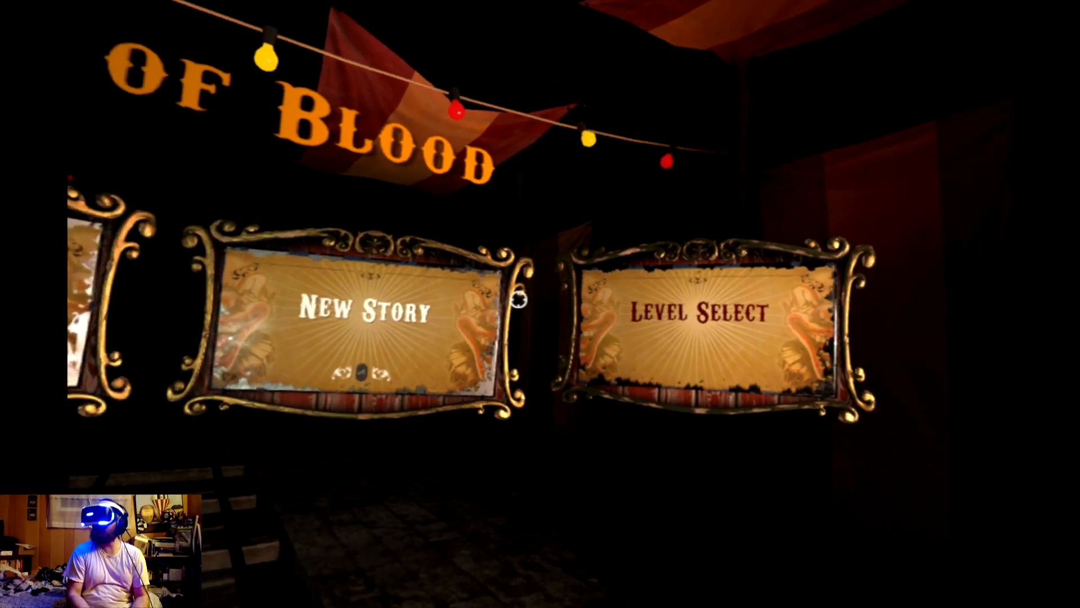
mouse_move(540, 304)
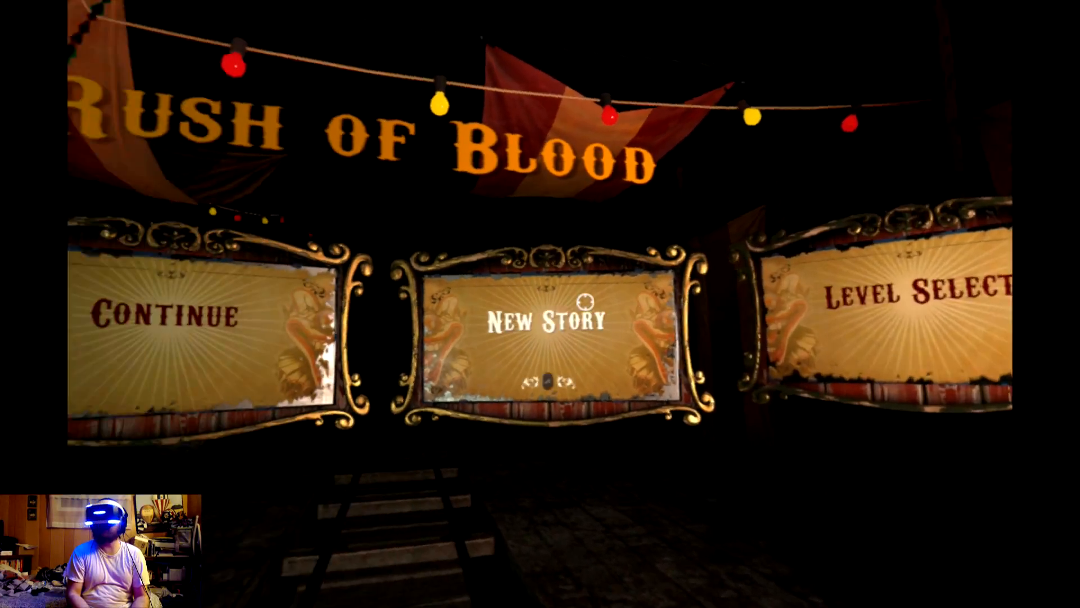
mouse_move(536, 305)
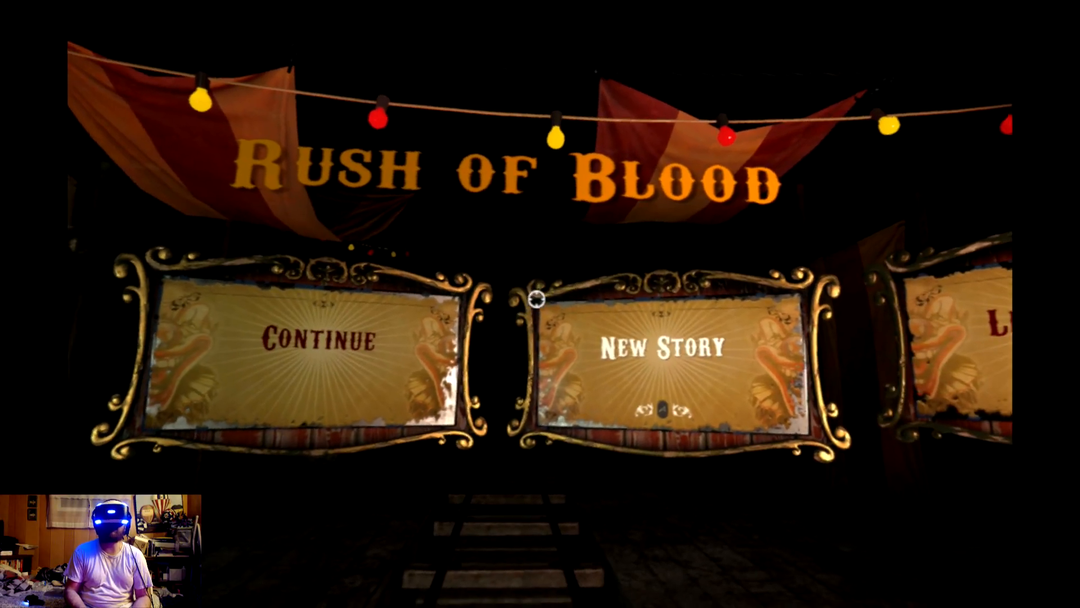
mouse_move(533, 297)
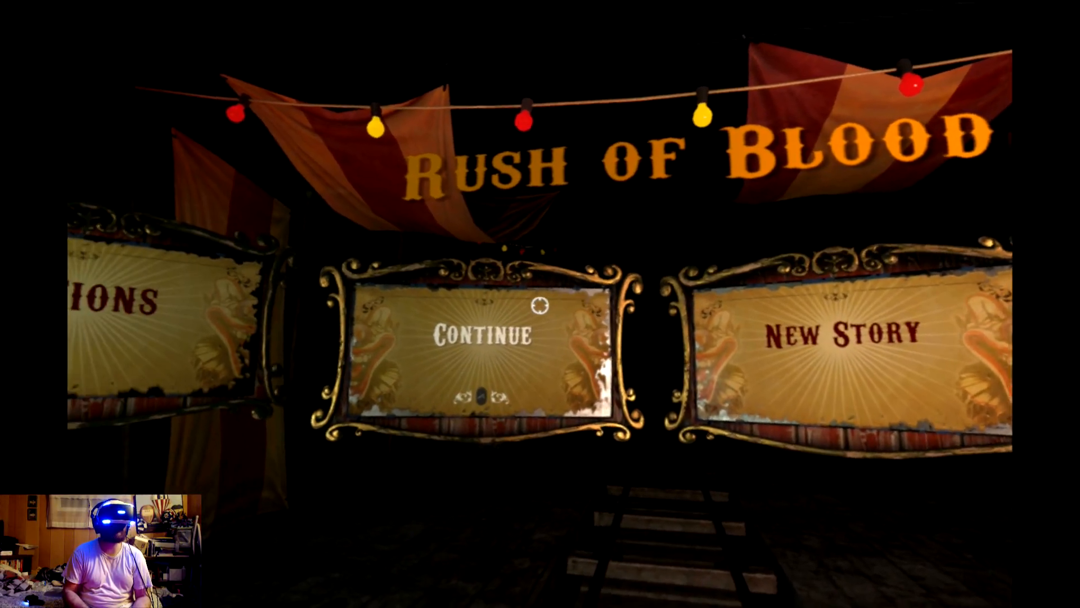